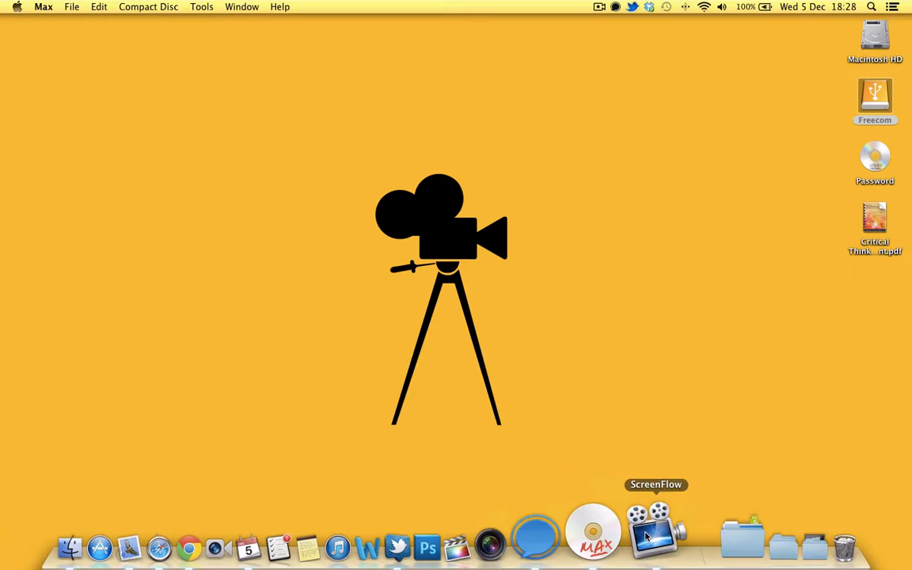
- Revisit the Max page on sbooth.org from the browser history
click(211, 528)
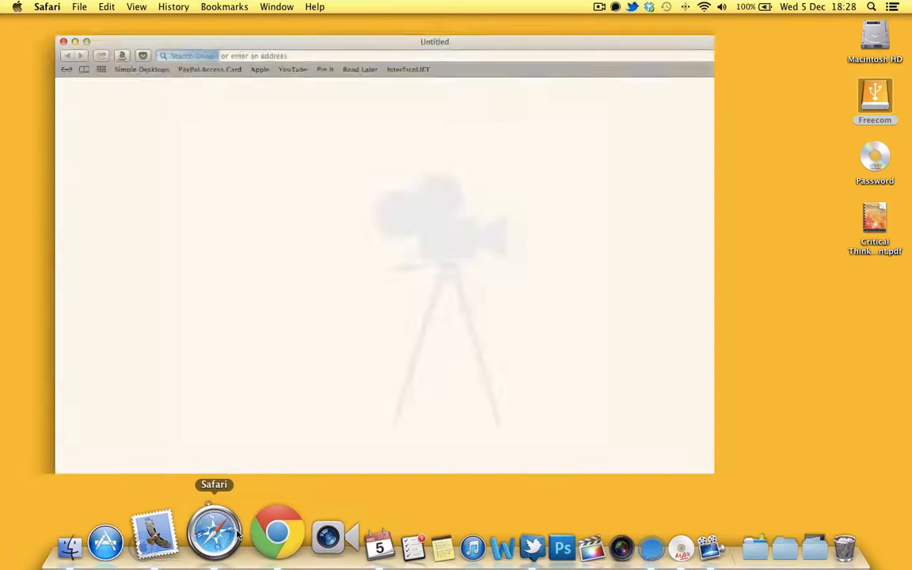
click(173, 7)
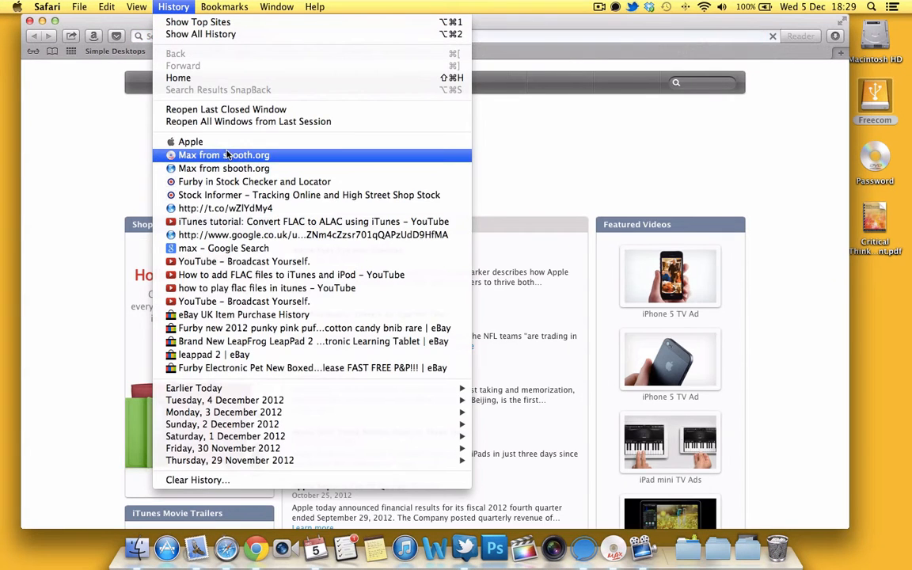
click(224, 154)
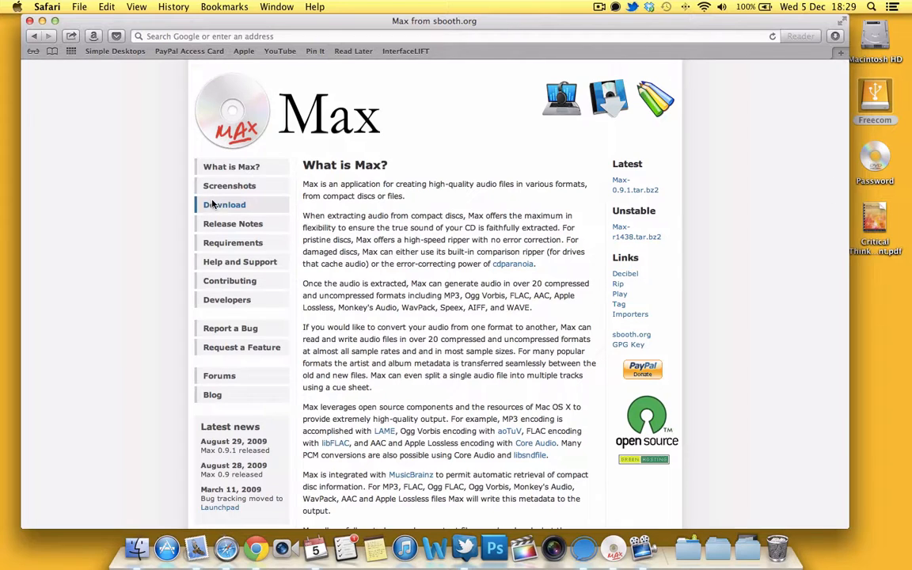
click(224, 205)
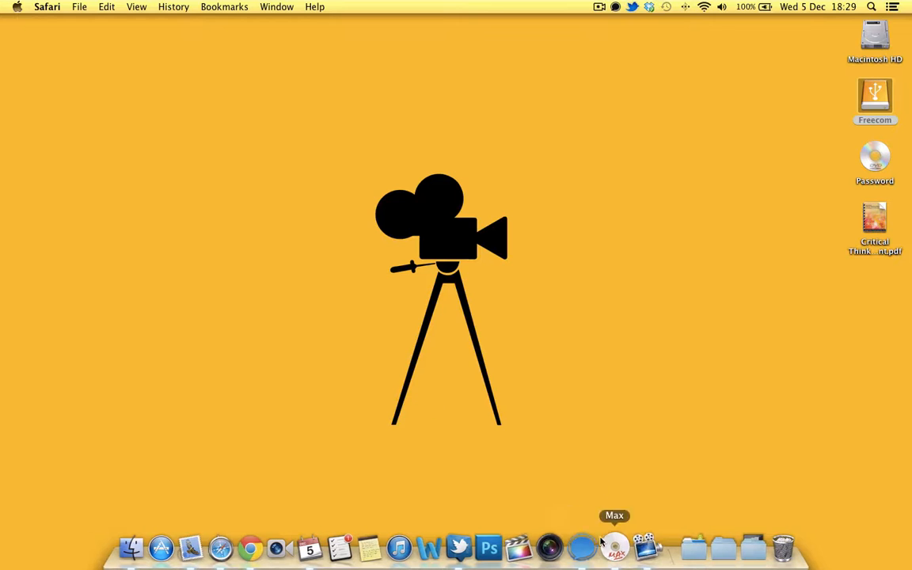
- Bring Max forward, select the Apple Lossless output format and scroll the formats list
click(612, 547)
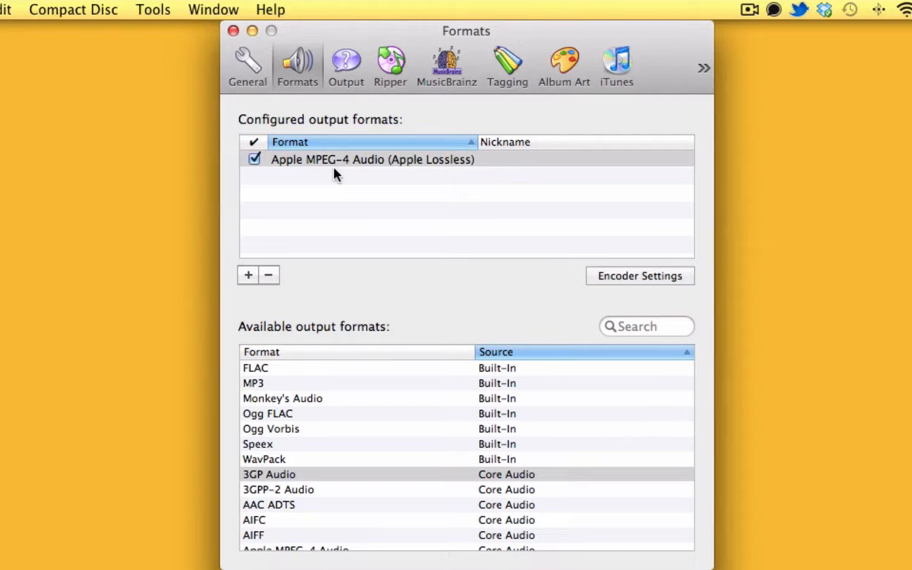
click(372, 159)
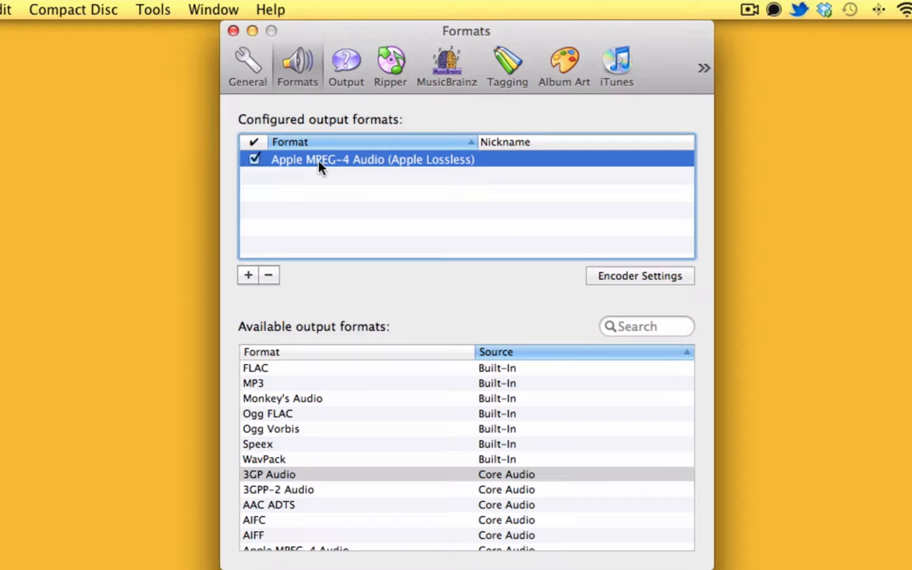
mouse_move(342, 171)
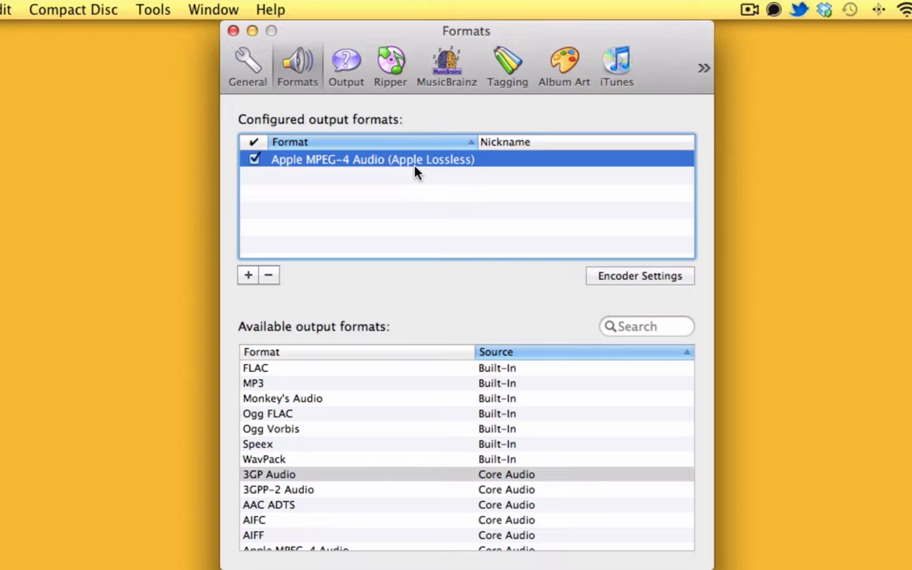
mouse_move(410, 249)
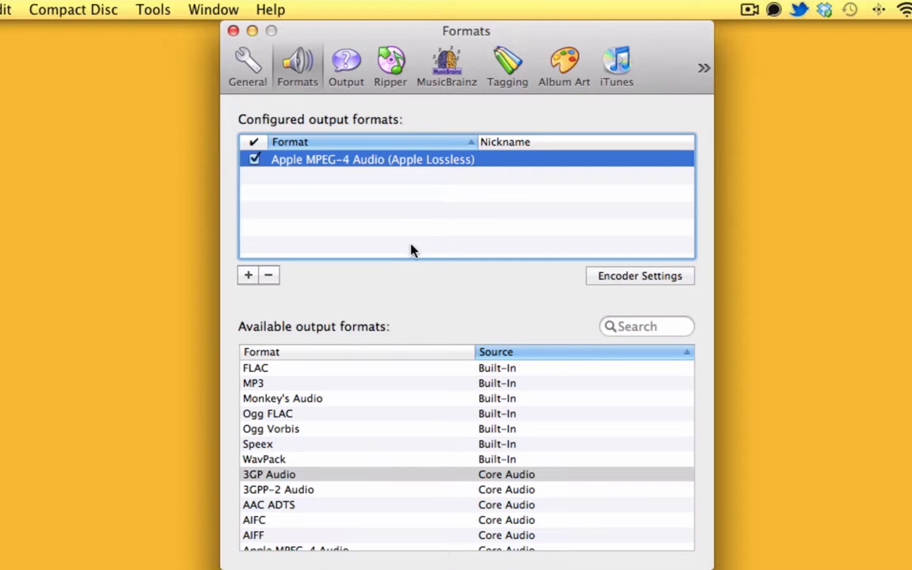
mouse_move(356, 505)
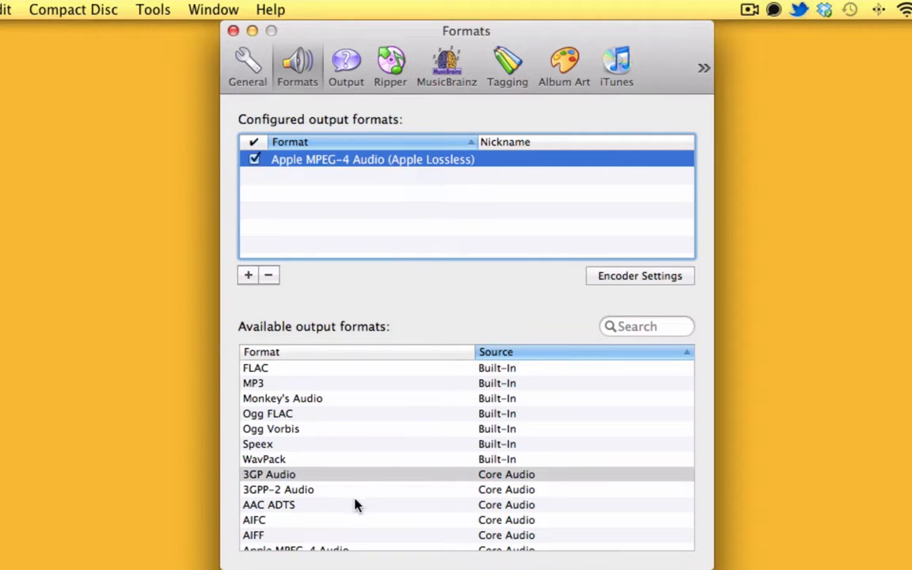
scroll(down, 3)
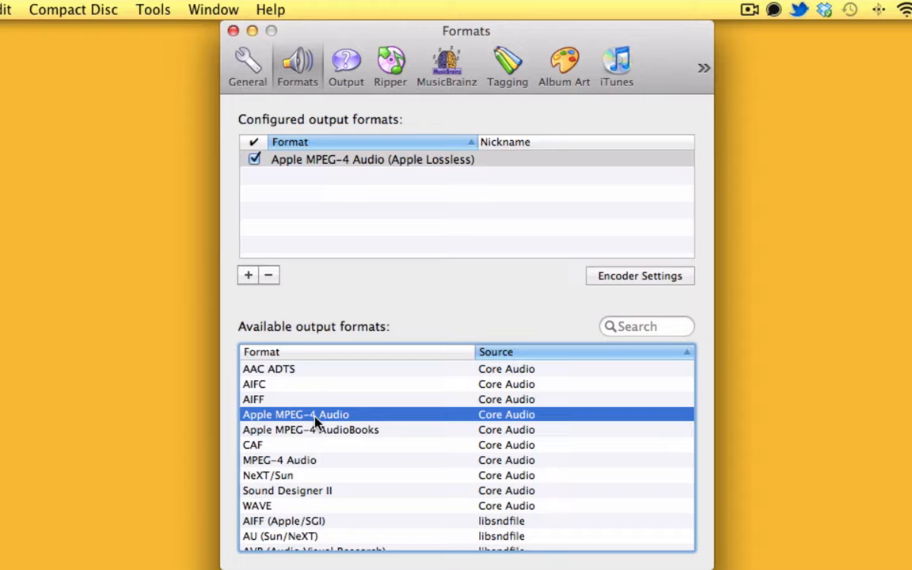
- Add a second Apple Lossless format via Apple MPEG-4 Audio, leave it unchecked, and view Output settings
double_click(295, 414)
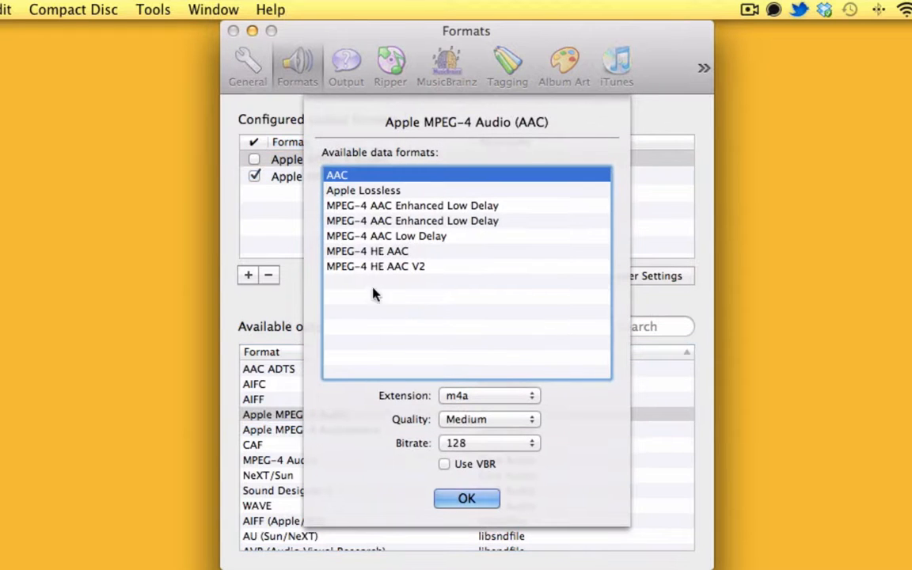
click(362, 190)
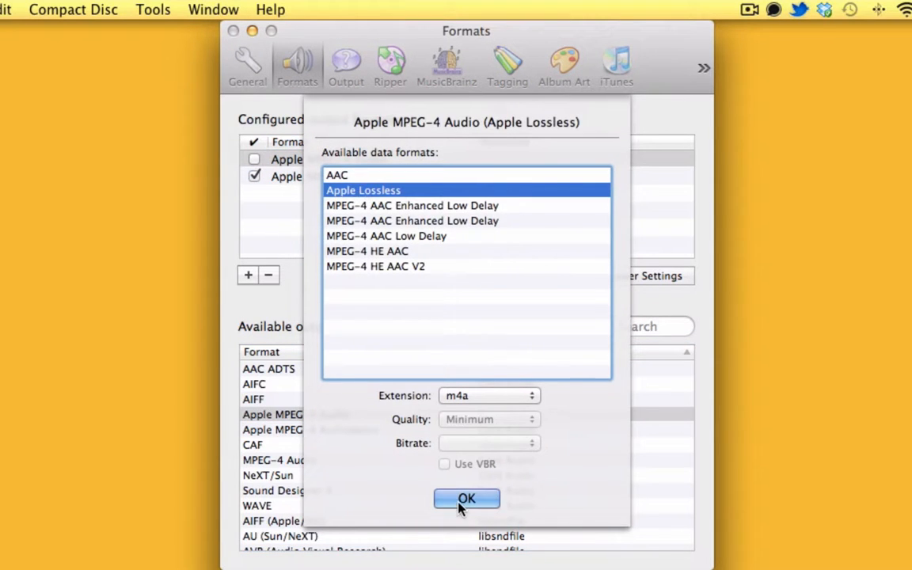
click(466, 499)
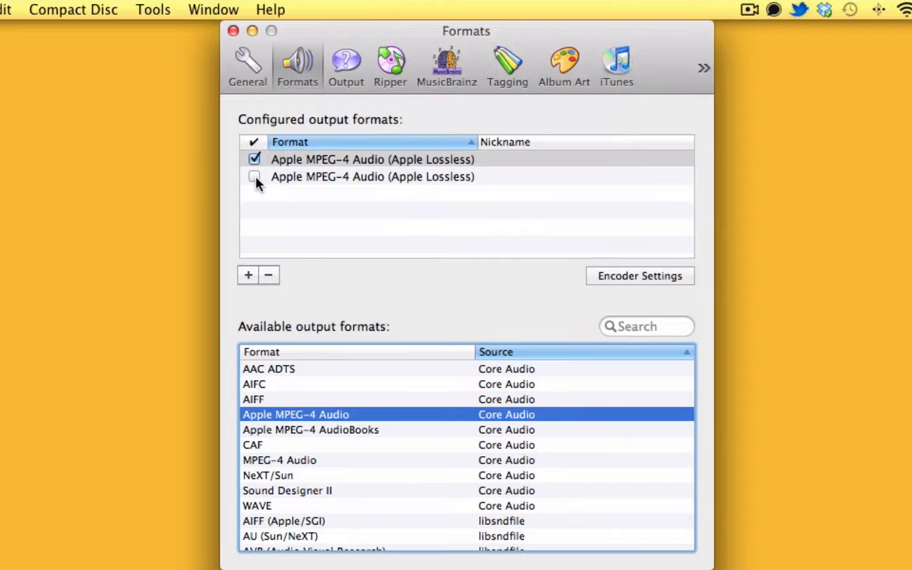
click(254, 176)
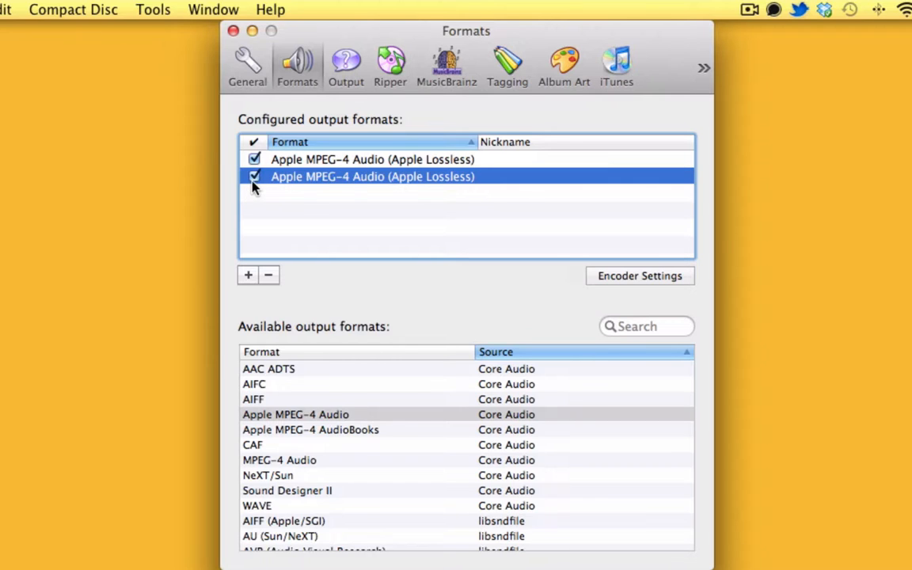
click(254, 176)
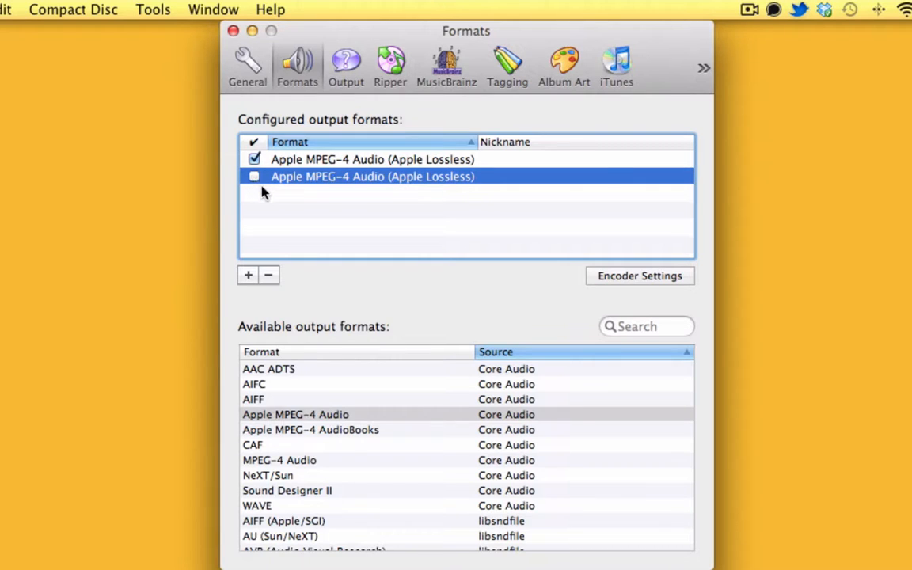
mouse_move(261, 180)
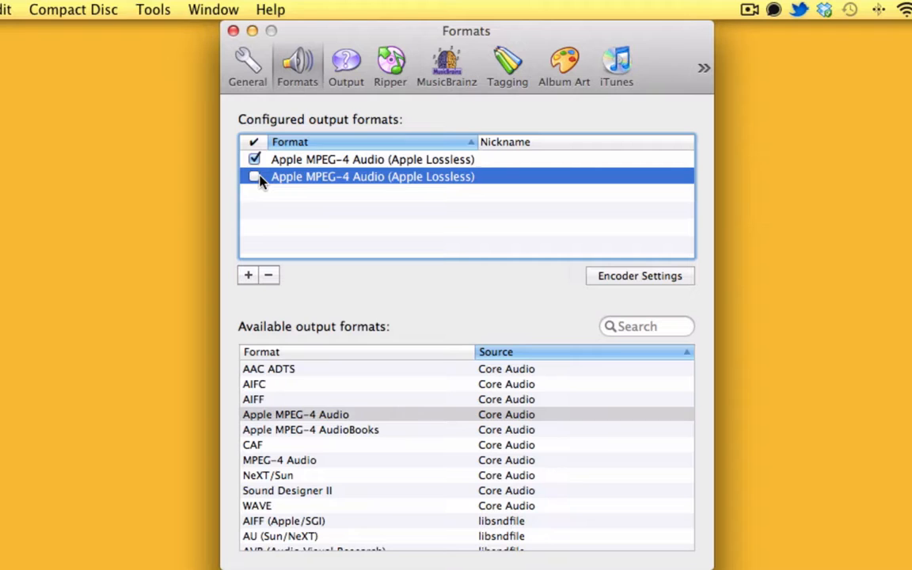
click(345, 65)
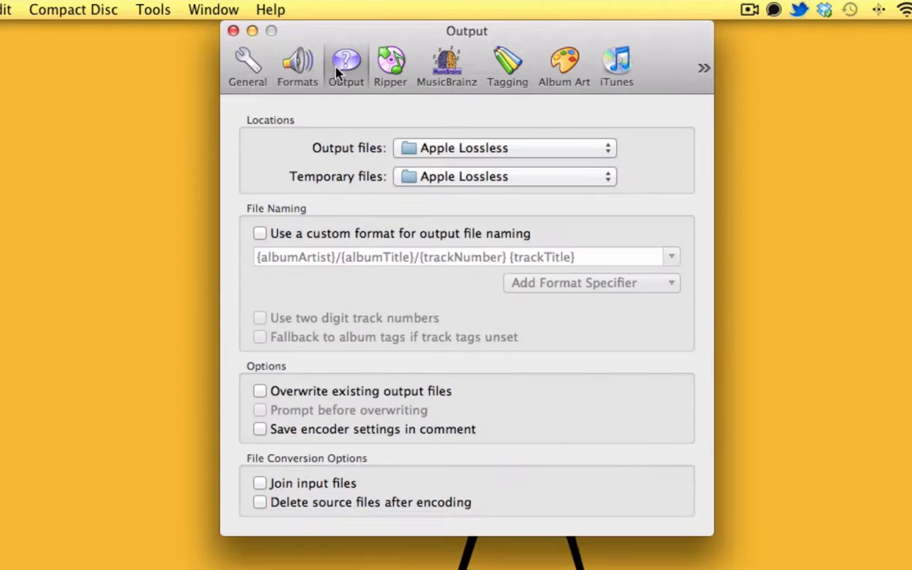
mouse_move(388, 162)
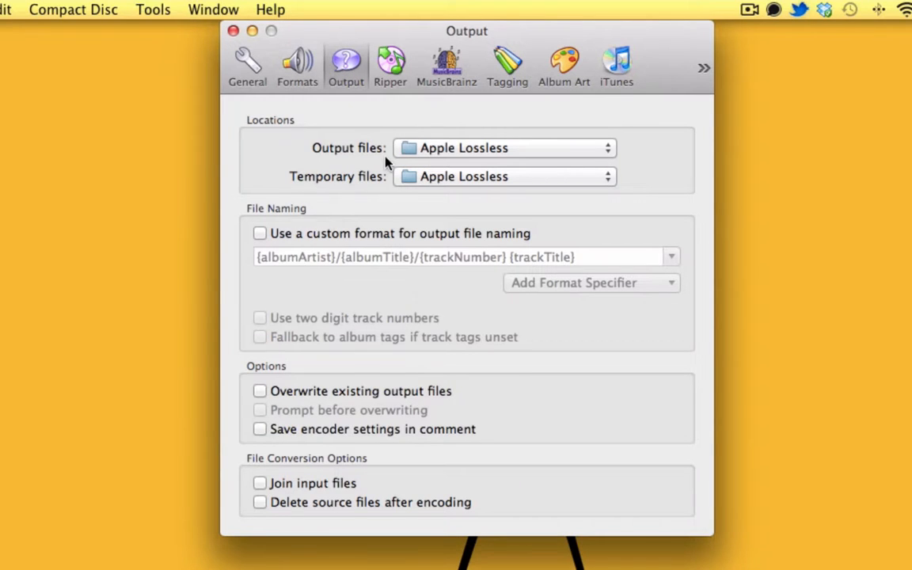
mouse_move(247, 65)
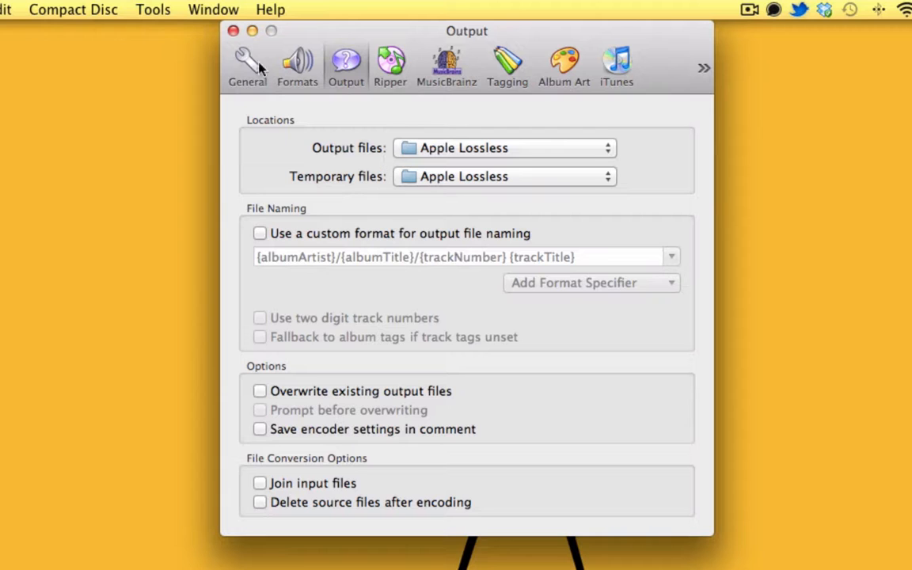
- Leave output pointing to Apple Lossless and show the Freecom drive's folders in Finder
click(234, 35)
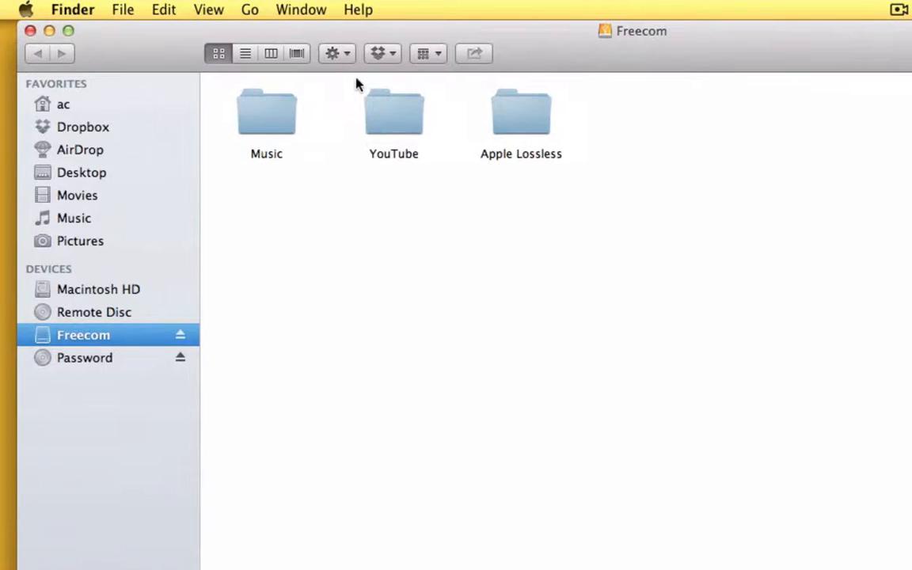
- Open 01 - Square One.flac from Music > Coldplay XY (2005) with Max
double_click(266, 115)
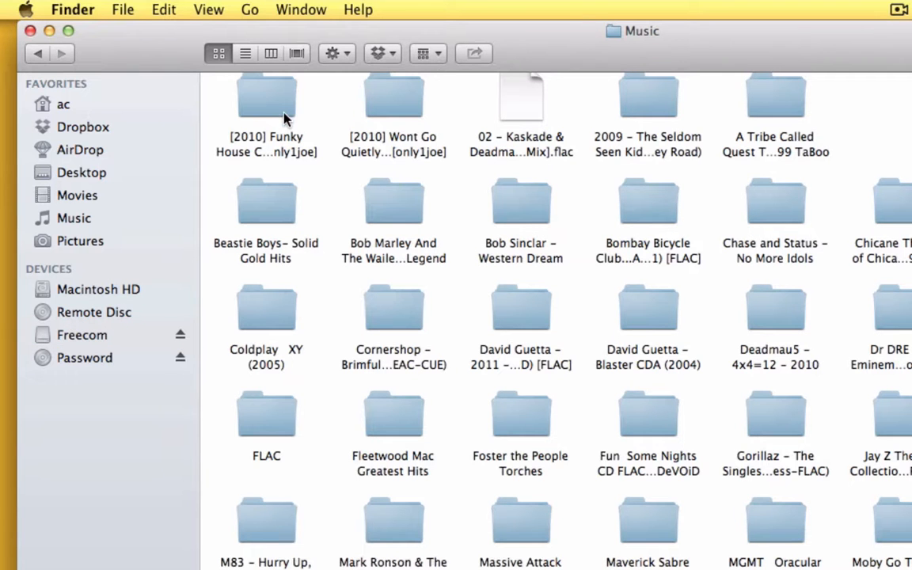
double_click(266, 307)
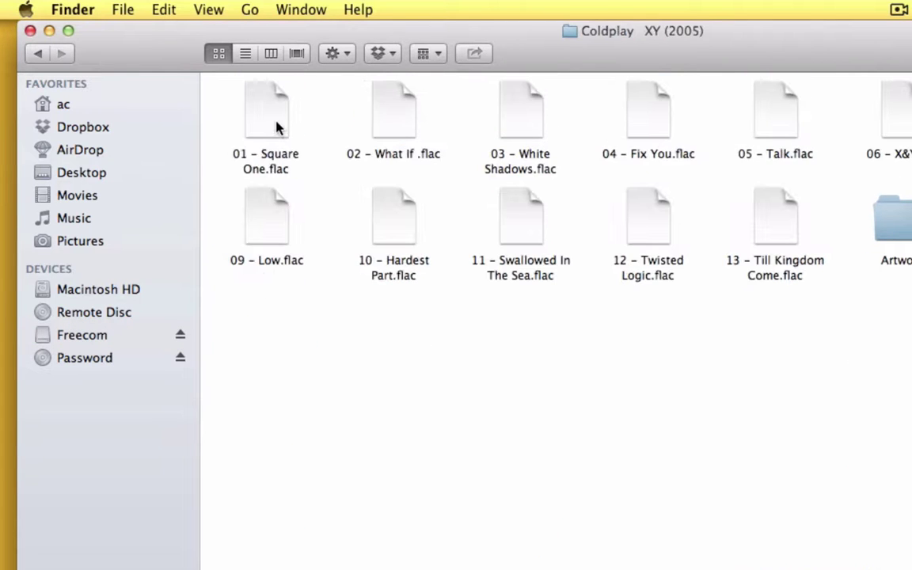
right_click(266, 111)
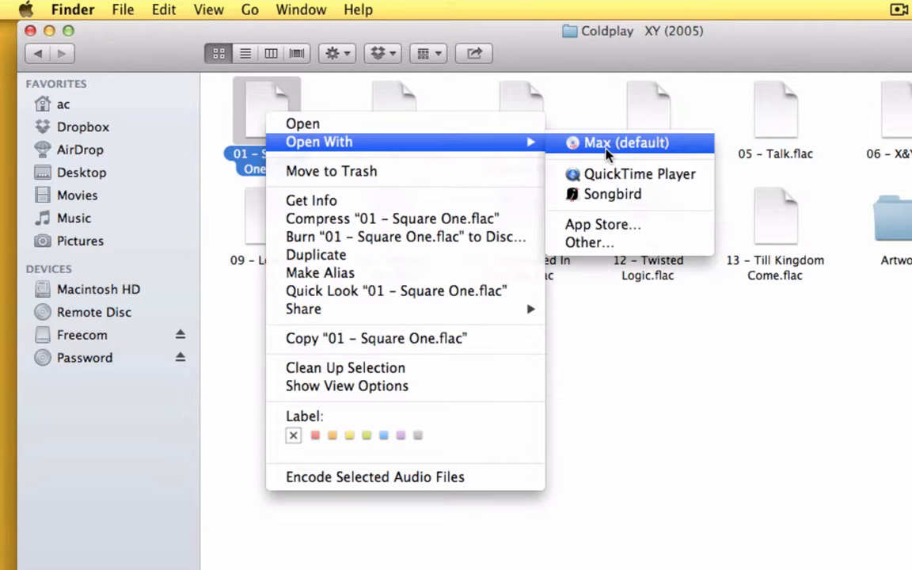
click(623, 142)
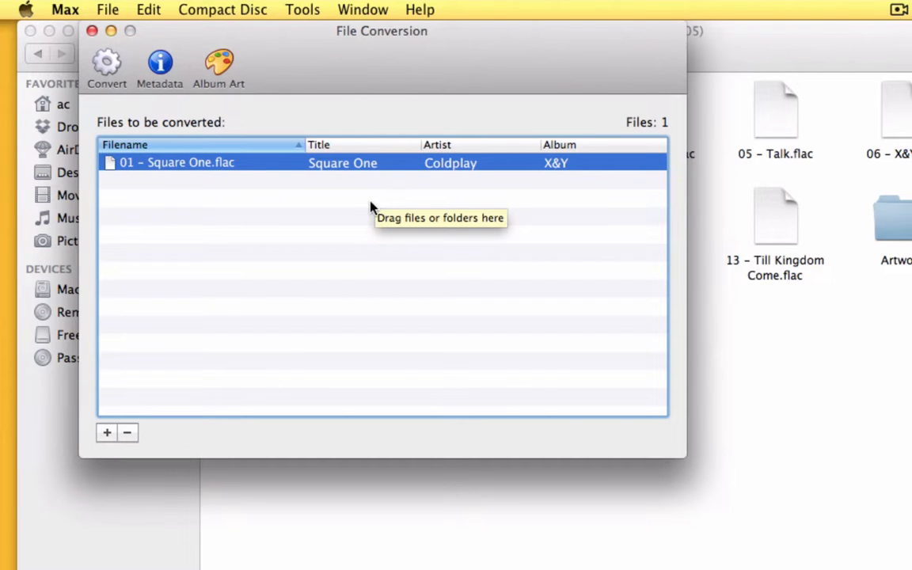
- Review Square One's tags, hide album art, and close the emptied File Conversion window
click(159, 63)
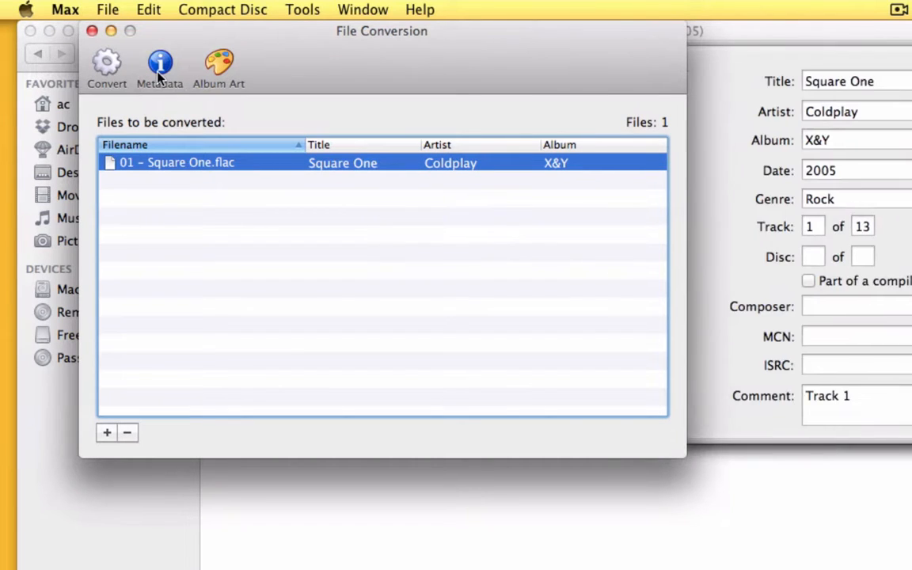
mouse_move(170, 86)
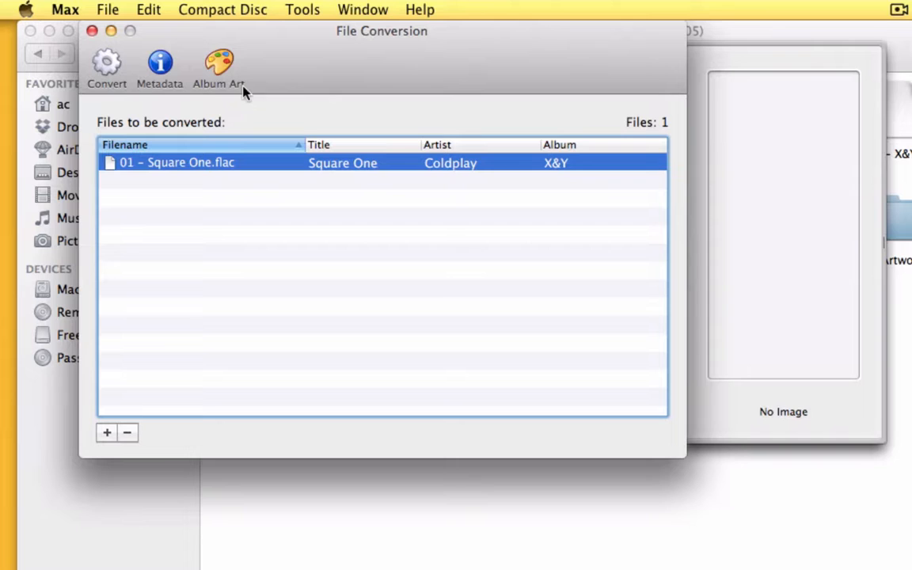
click(107, 67)
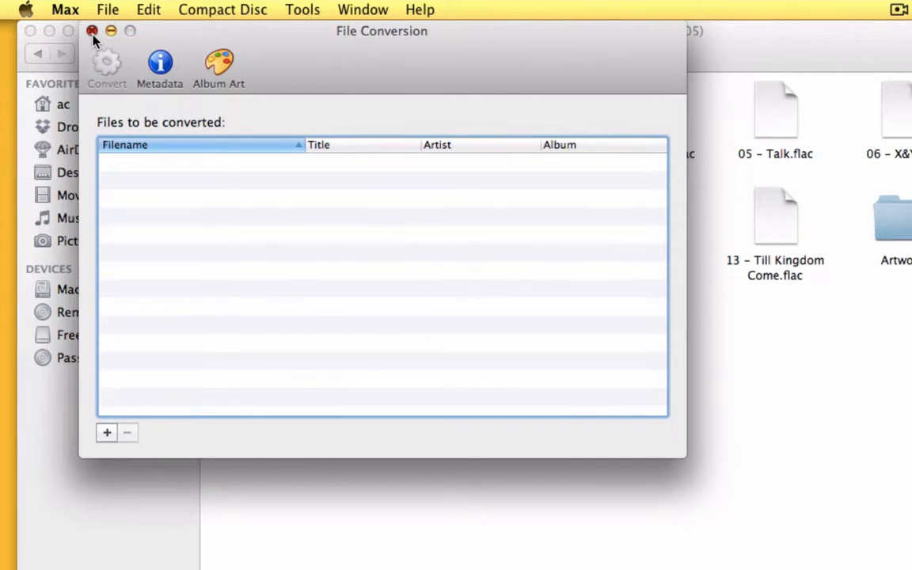
click(90, 32)
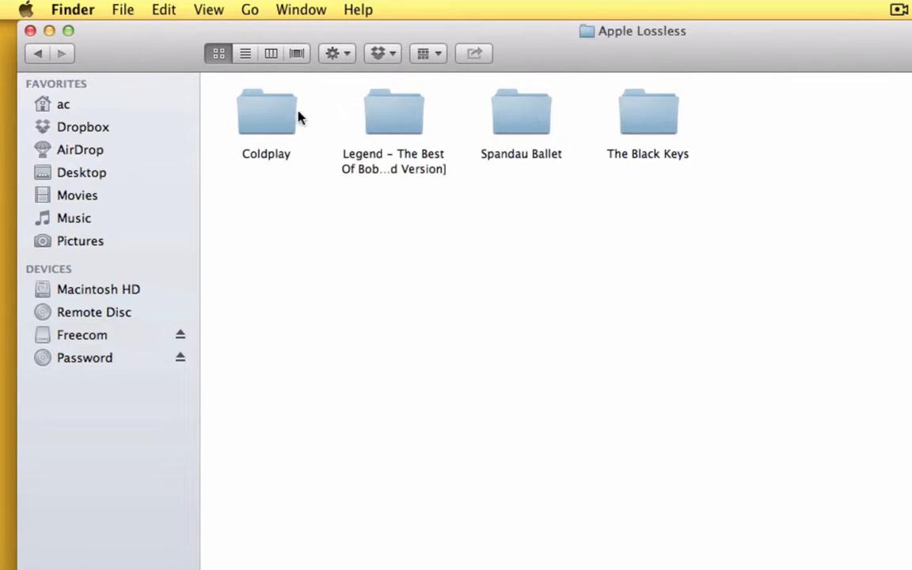
- Get Info on the converted Square One .m4a in the Coldplay X&Y folder
double_click(266, 111)
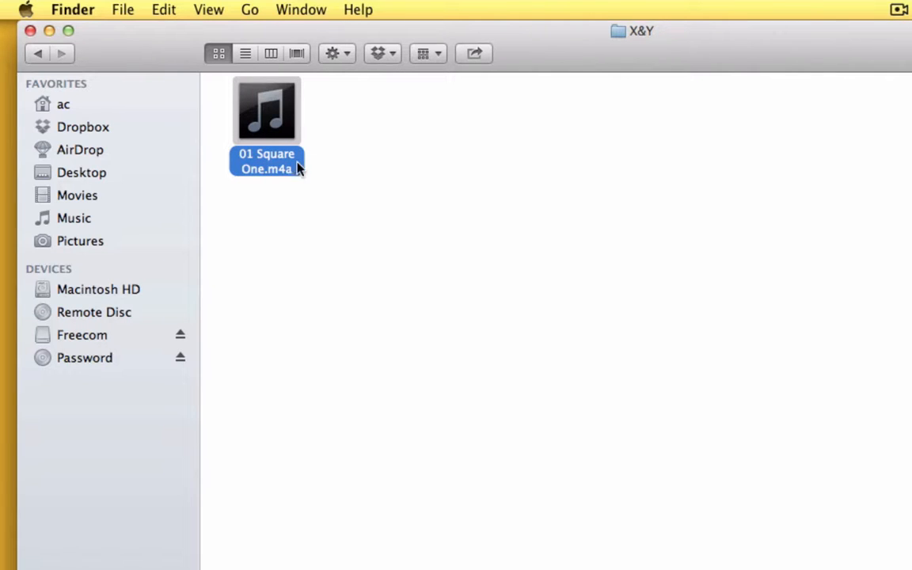
right_click(267, 111)
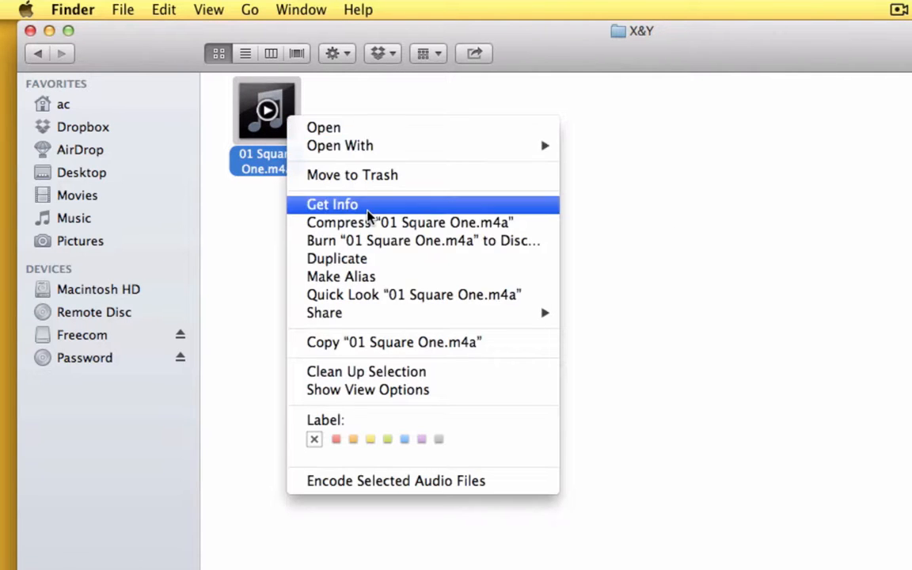
click(331, 204)
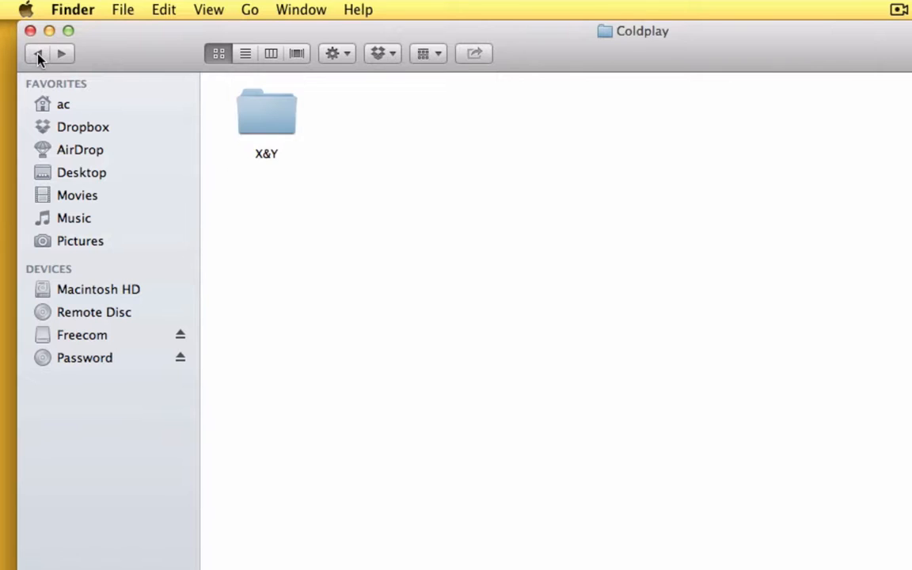
- Show info for the original Square One FLAC in Music > Coldplay XY (2005)
click(81, 334)
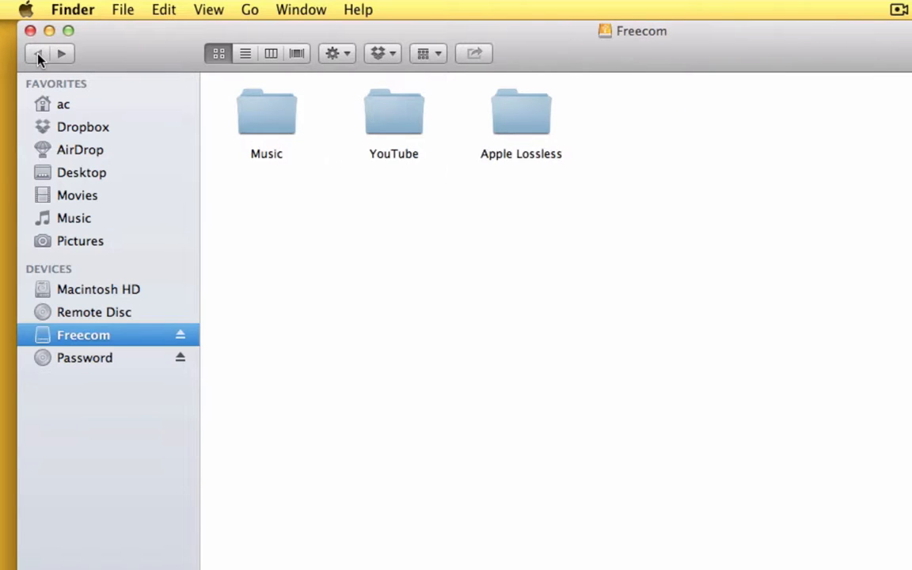
double_click(266, 115)
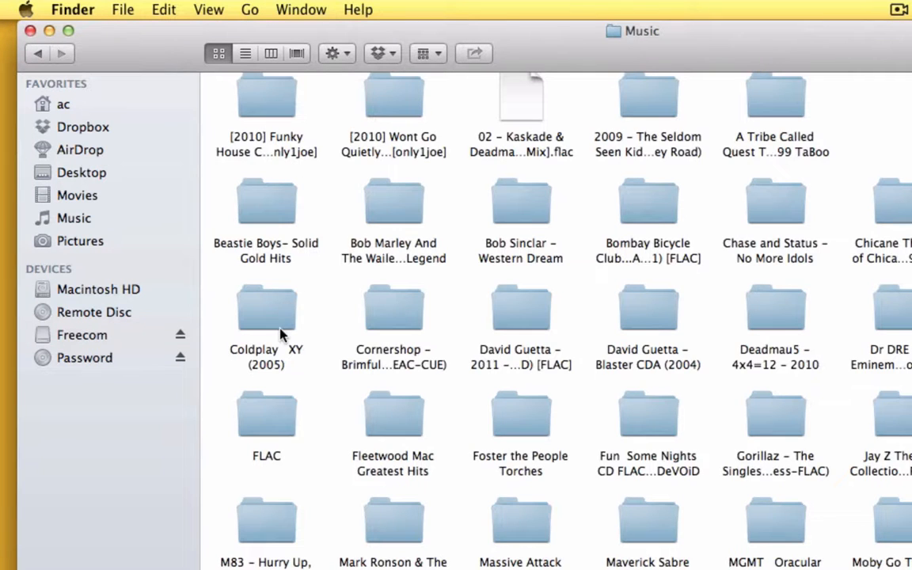
double_click(266, 307)
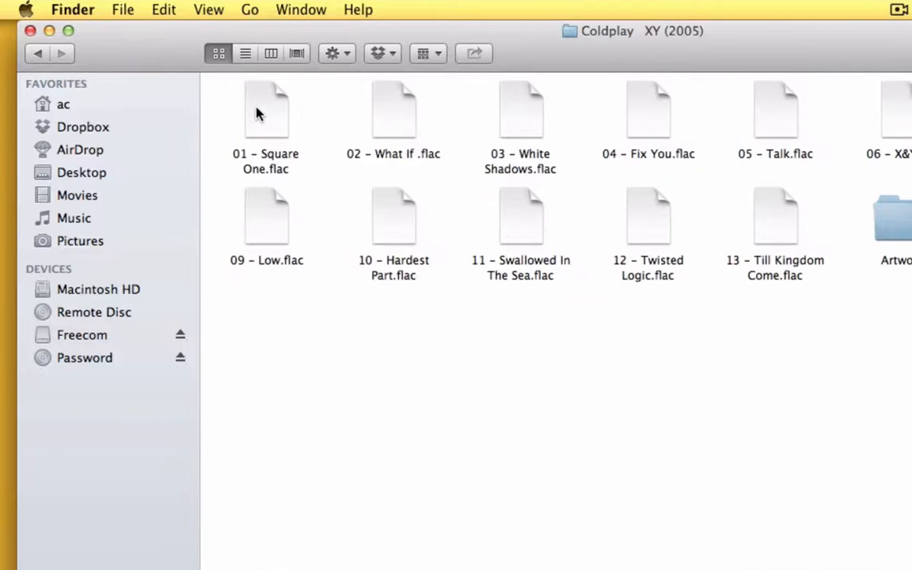
click(266, 111)
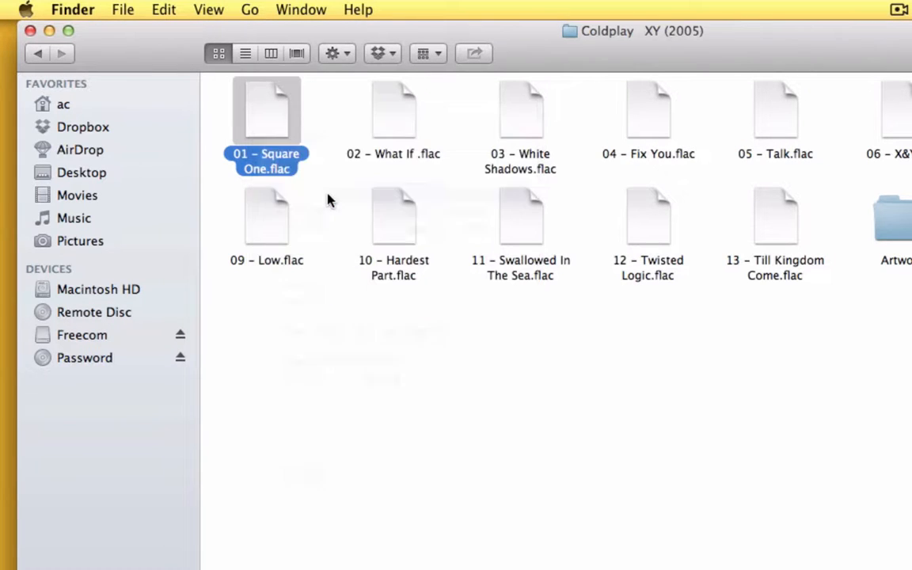
key(cmd+i)
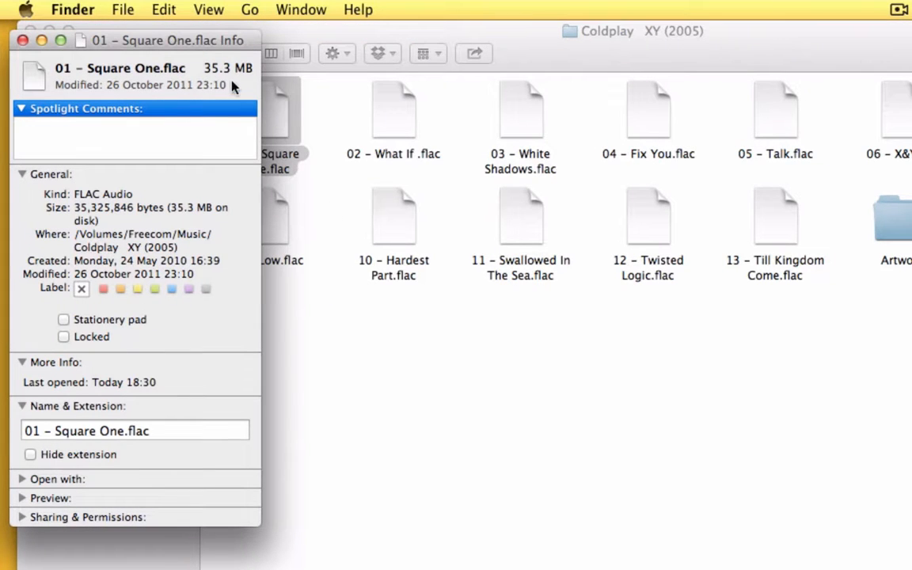
mouse_move(30, 49)
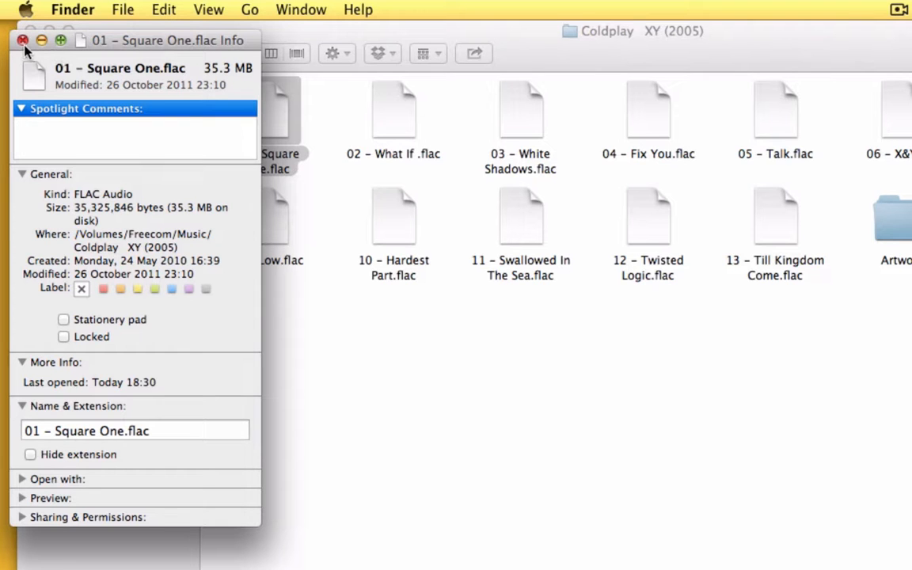
mouse_move(25, 41)
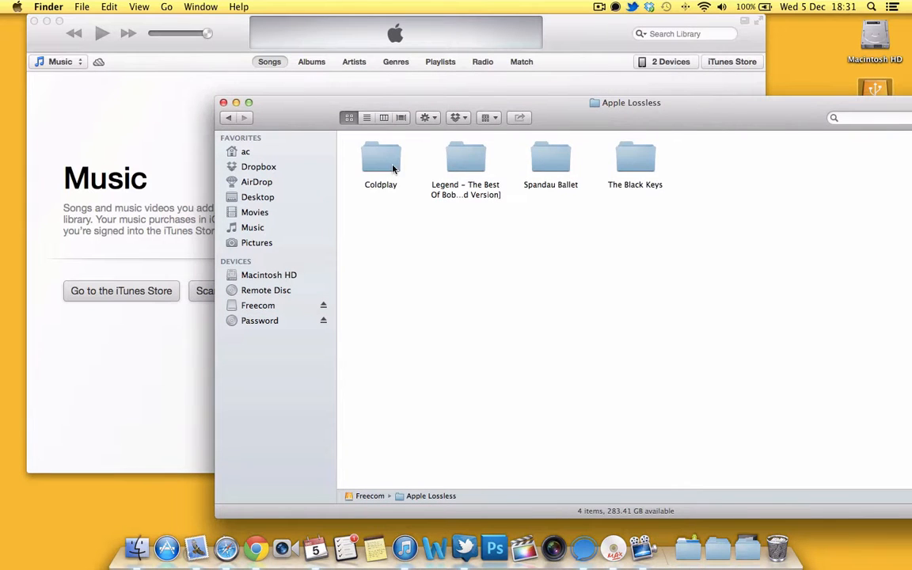
- Add 01 Square One.m4a from Apple Lossless > Coldplay > X&Y to iTunes and select it
double_click(381, 156)
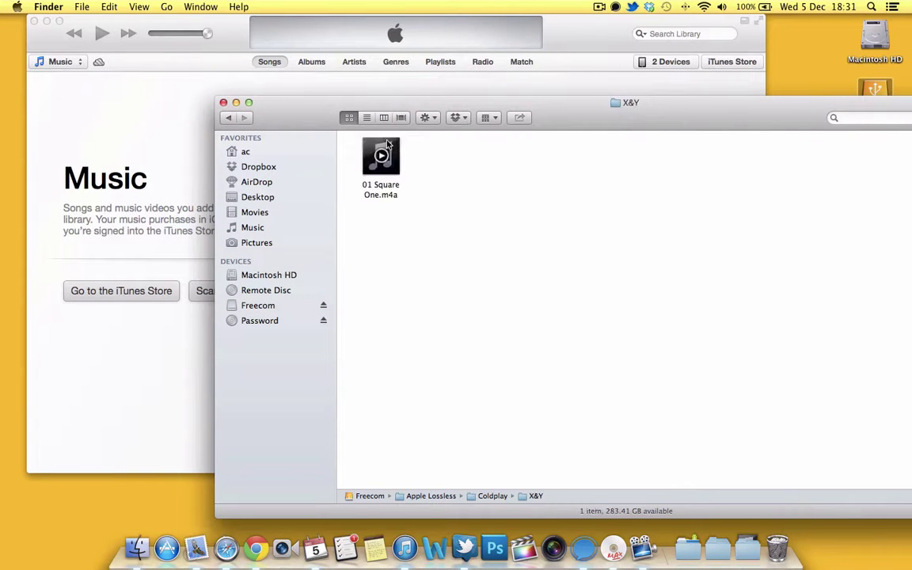
click(381, 155)
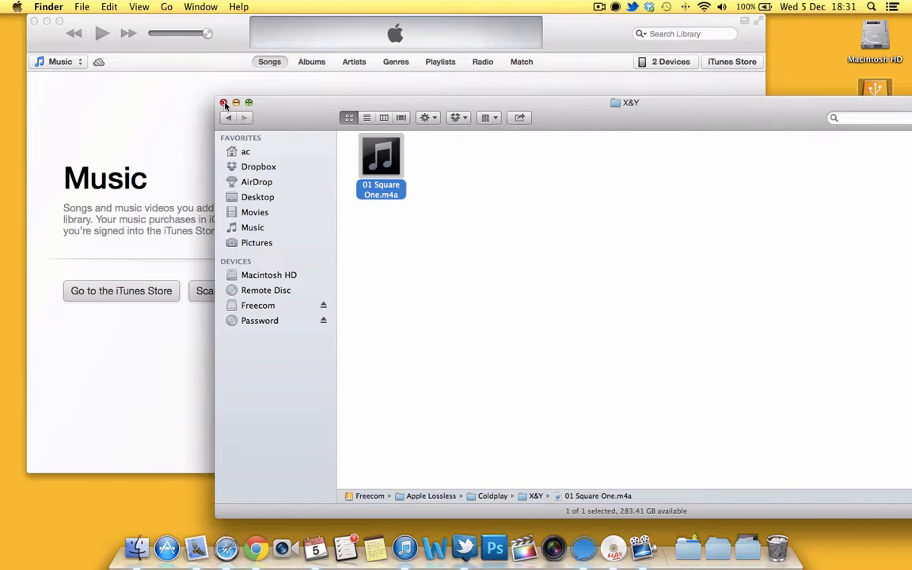
click(224, 103)
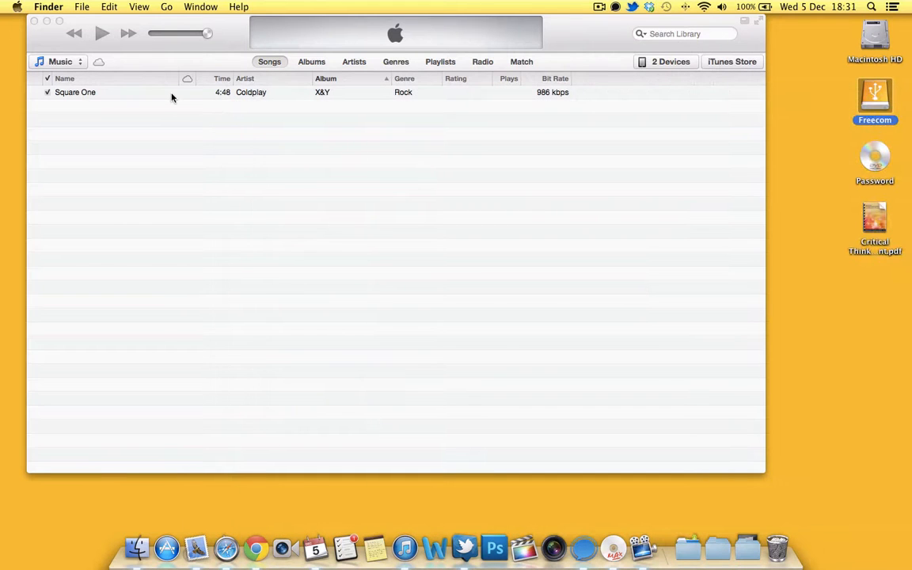
click(71, 94)
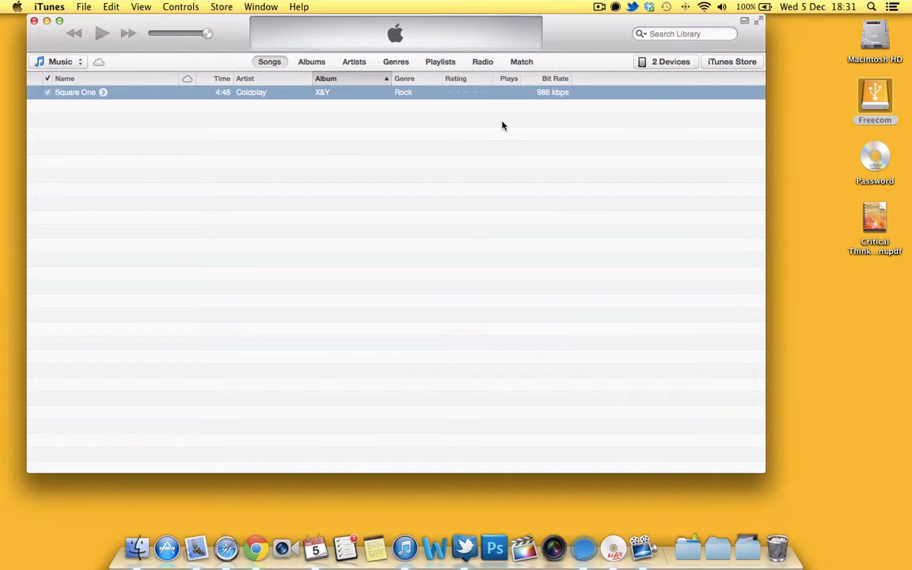